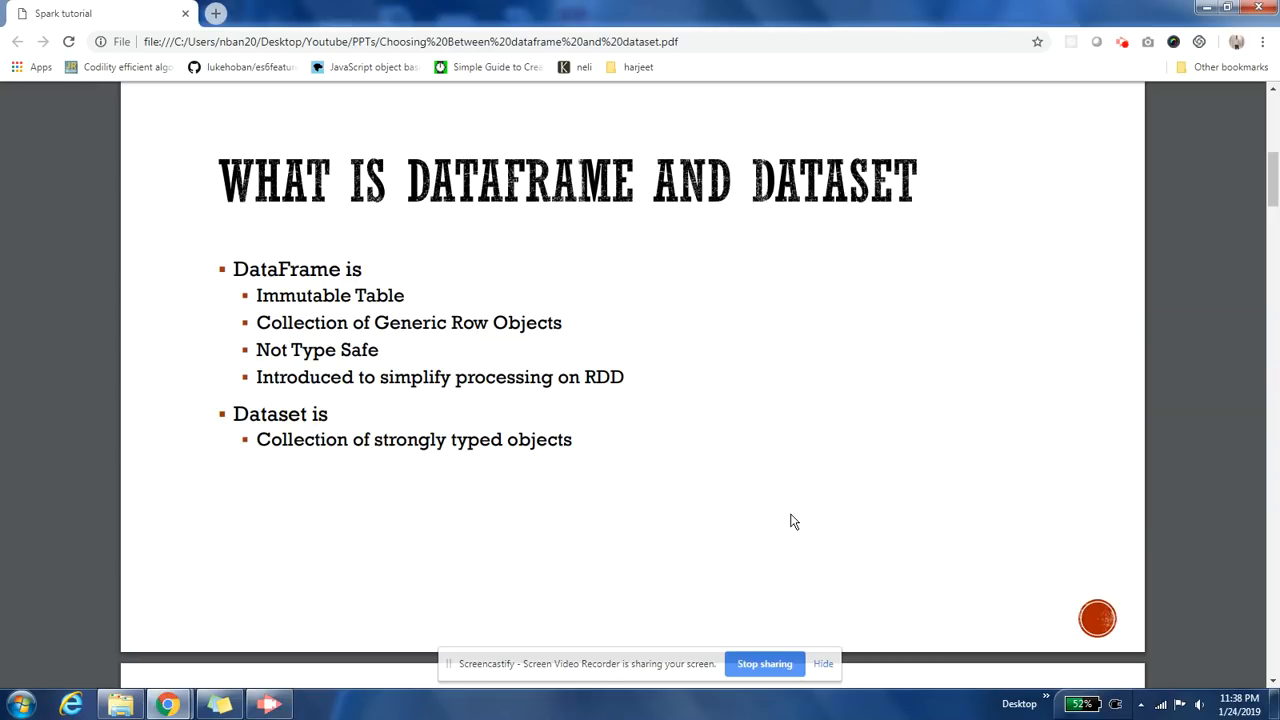
# Step: Scroll past the DataFrame/Dataset definitions to the 'Understand Type Safety' error-timing table
pyautogui.scroll(-3)
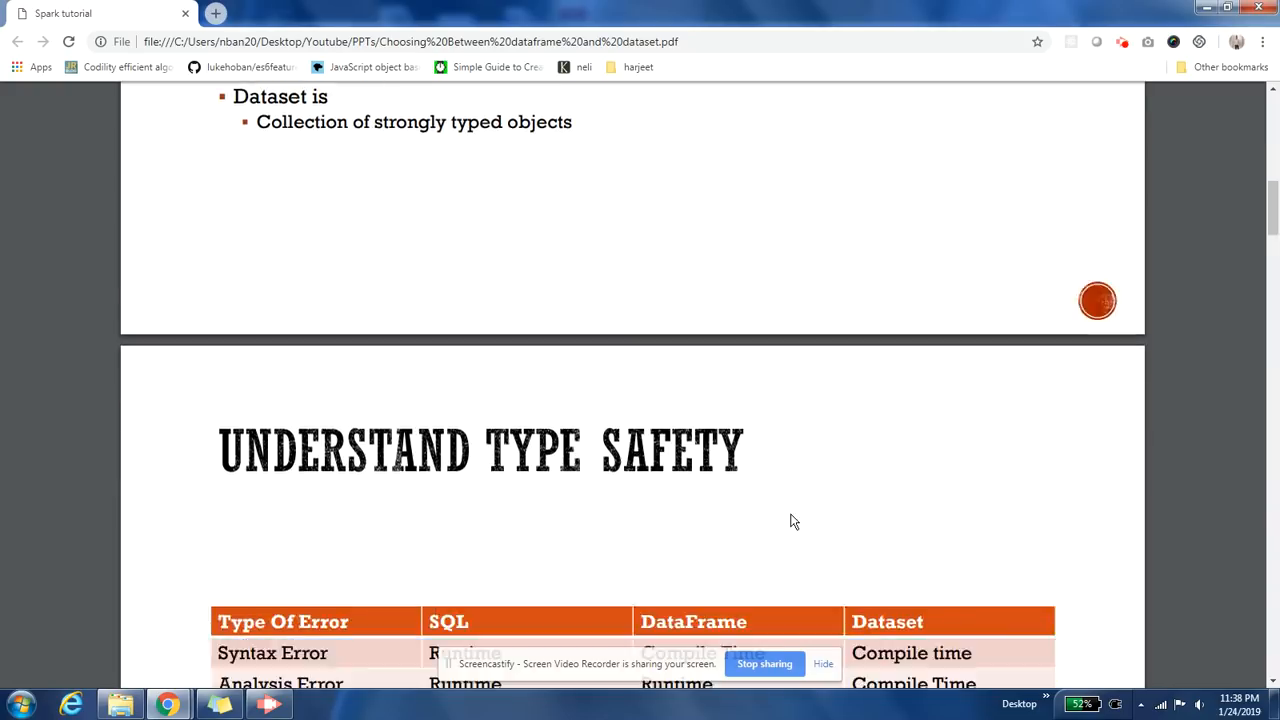
pyautogui.scroll(-3)
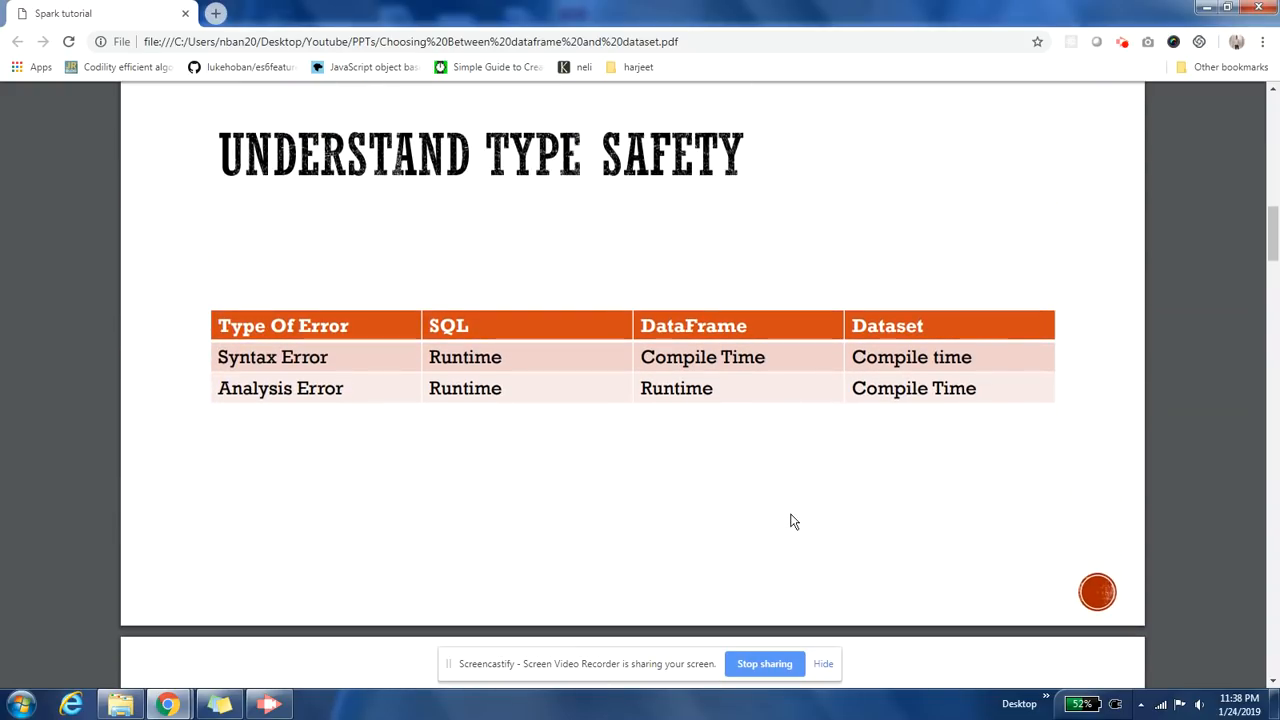
# Step: Scroll on to the first 'Use Dataset When' page listing 'You Need type Safety'
pyautogui.click(268, 704)
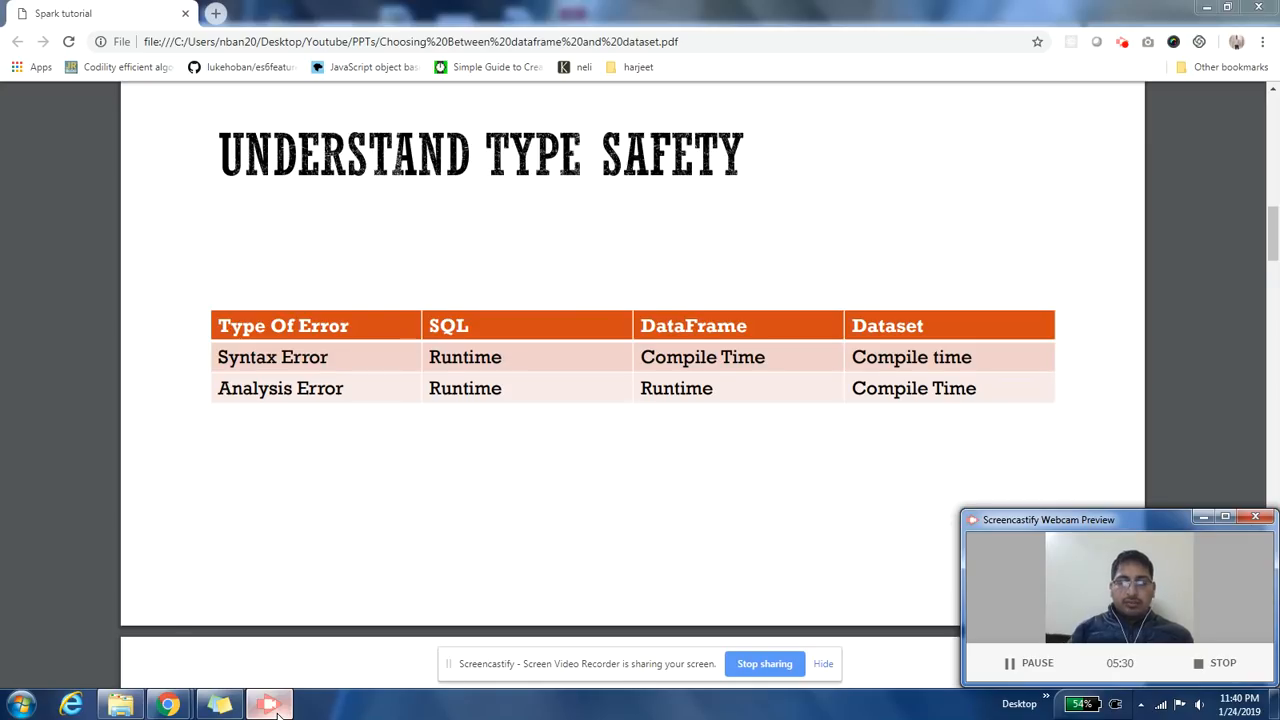
pyautogui.moveTo(544, 448)
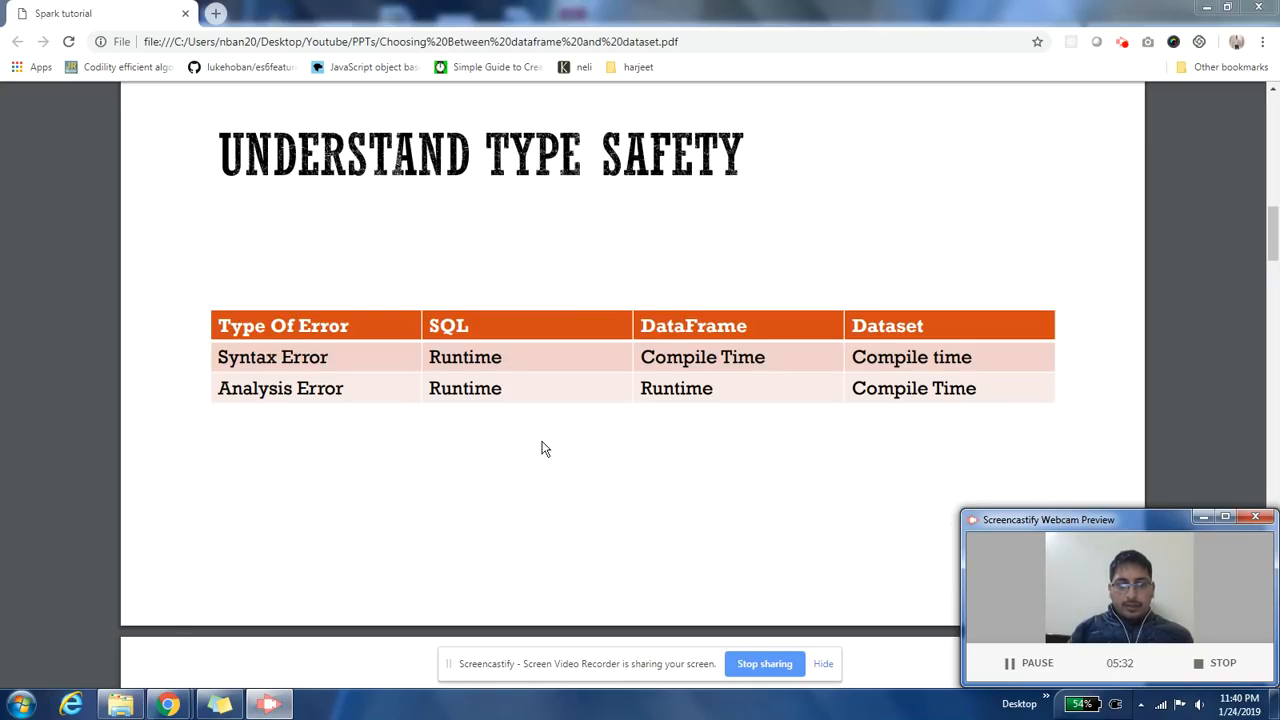
pyautogui.scroll(-3)
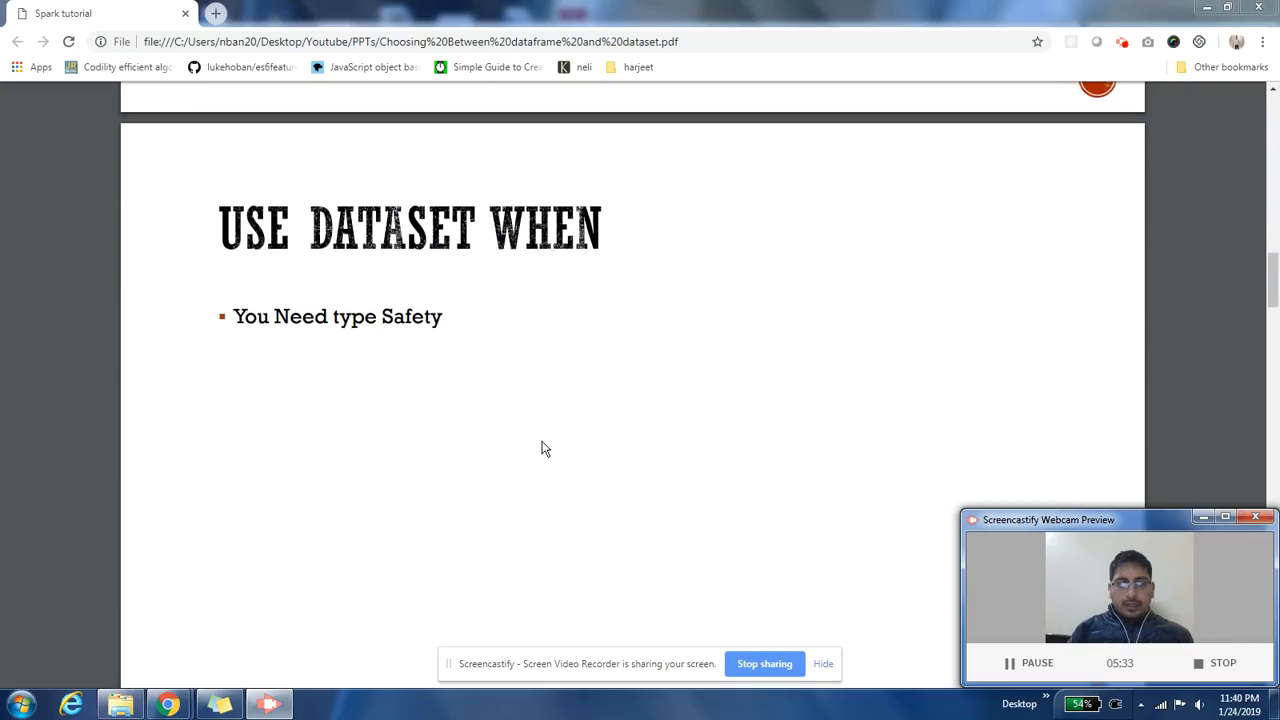
# Step: Scroll through the 'Use Dataset When' pages to the five-bullet version ending with Encoder memory efficiency
pyautogui.scroll(3)
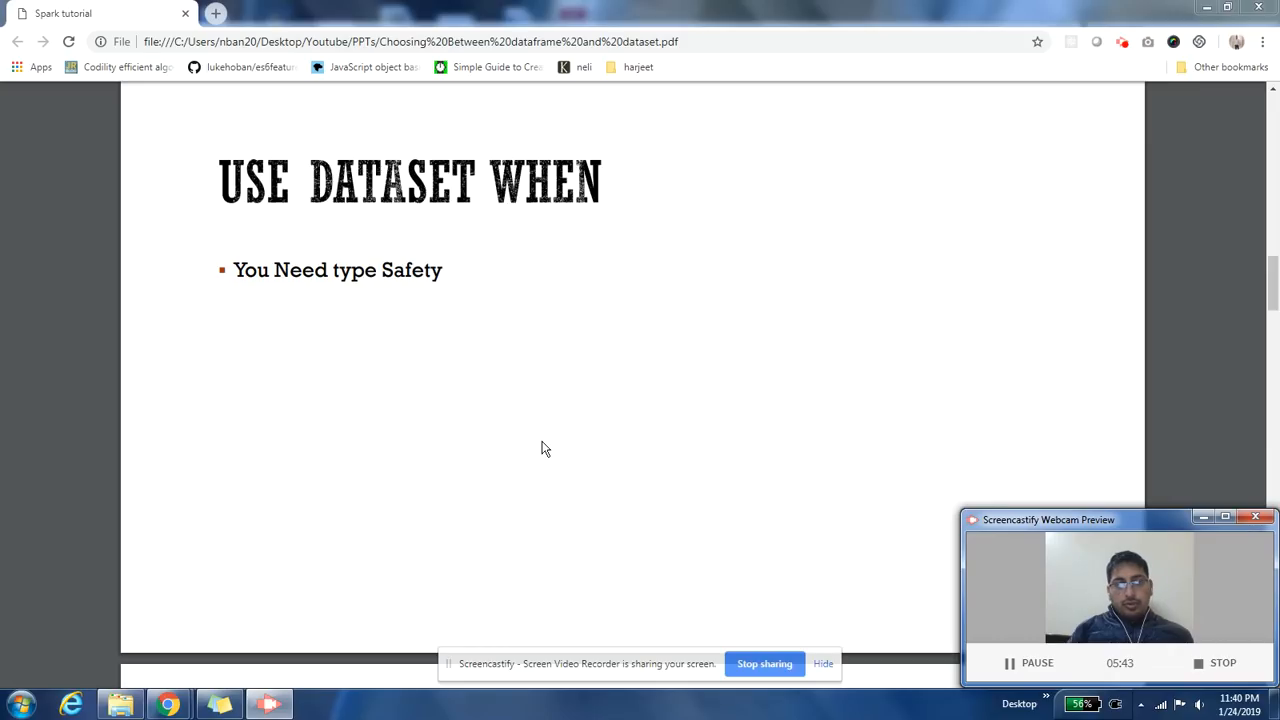
pyautogui.scroll(3)
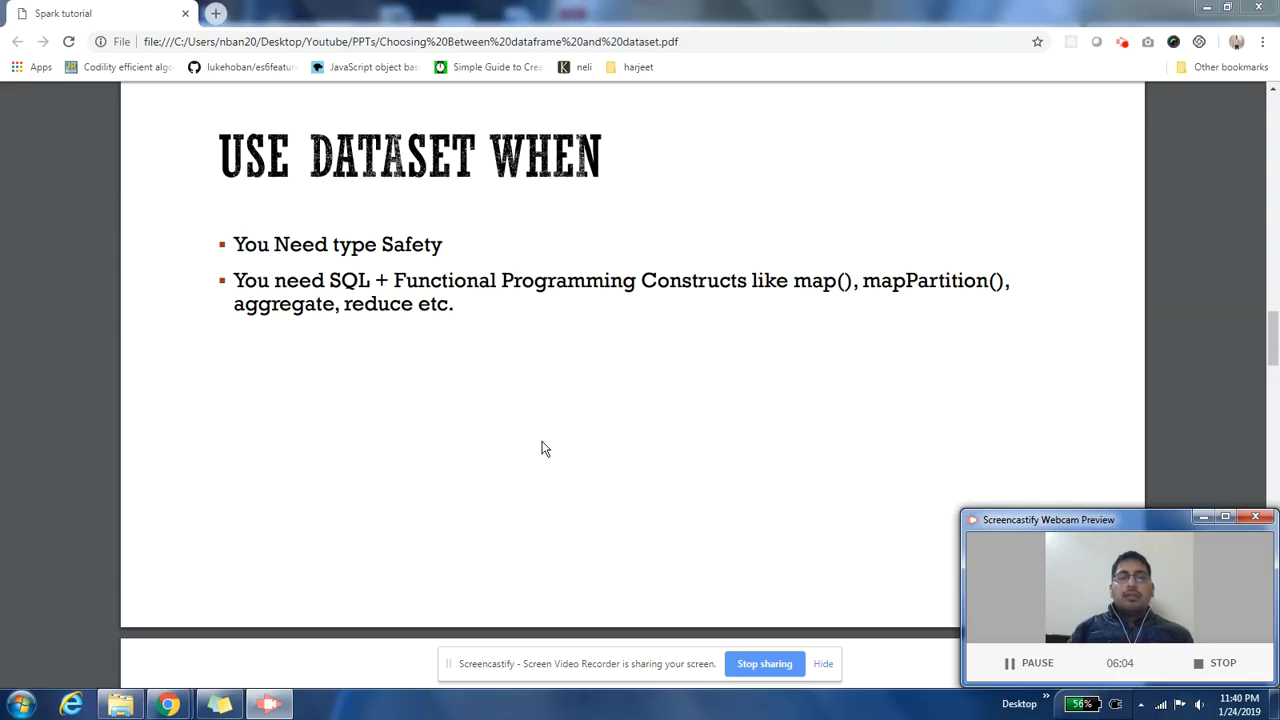
pyautogui.scroll(-3)
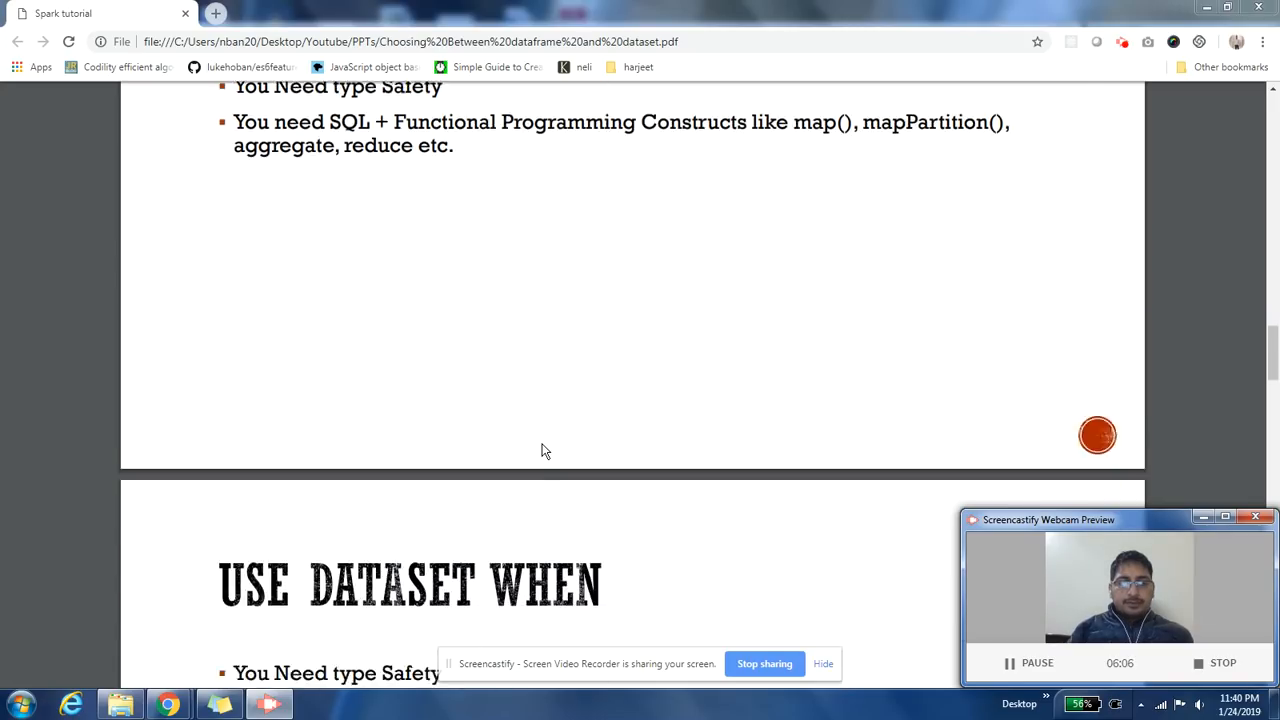
pyautogui.scroll(-3)
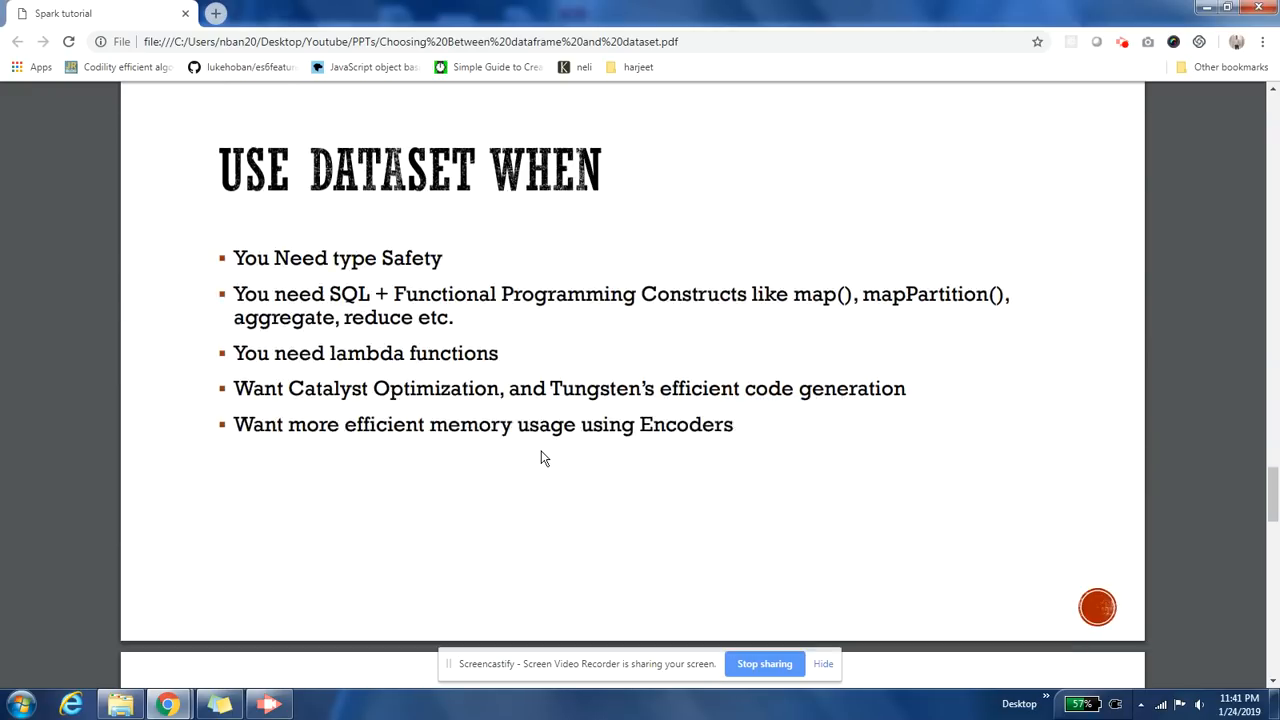
# Step: Scroll to the first 'Use DataFrame When' page listing 'You use Python or R'
pyautogui.scroll(3)
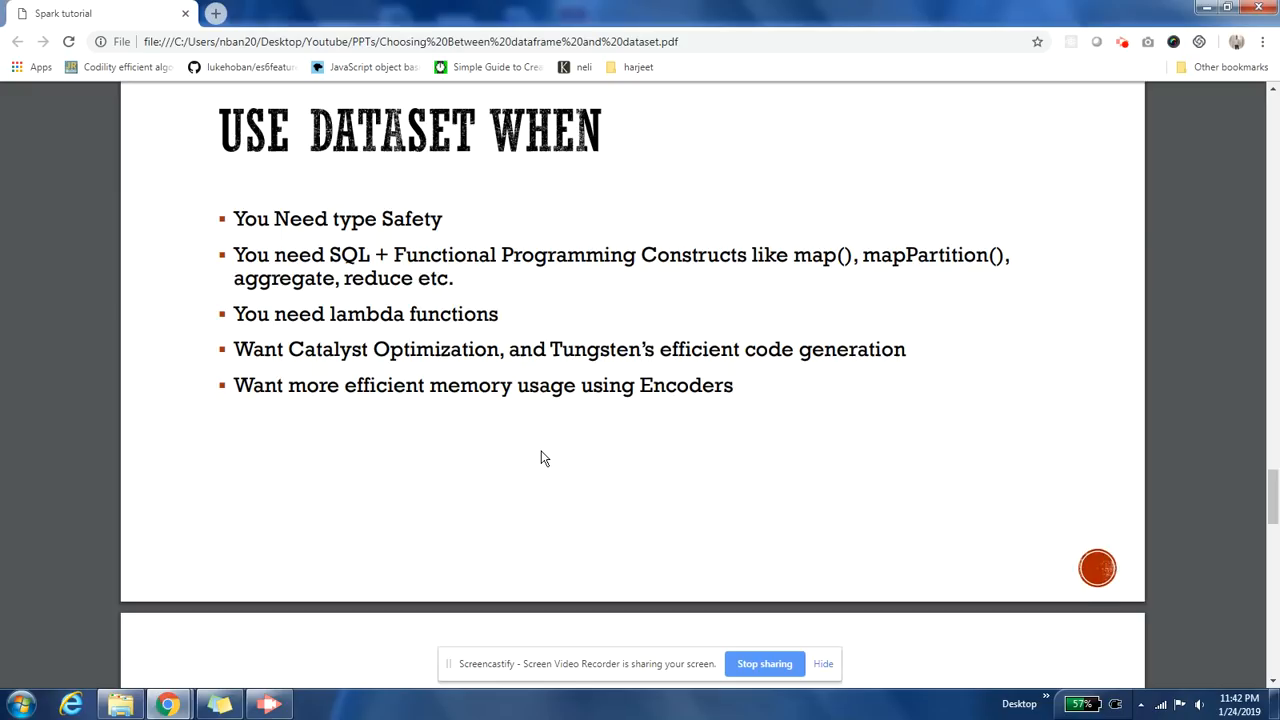
pyautogui.scroll(-3)
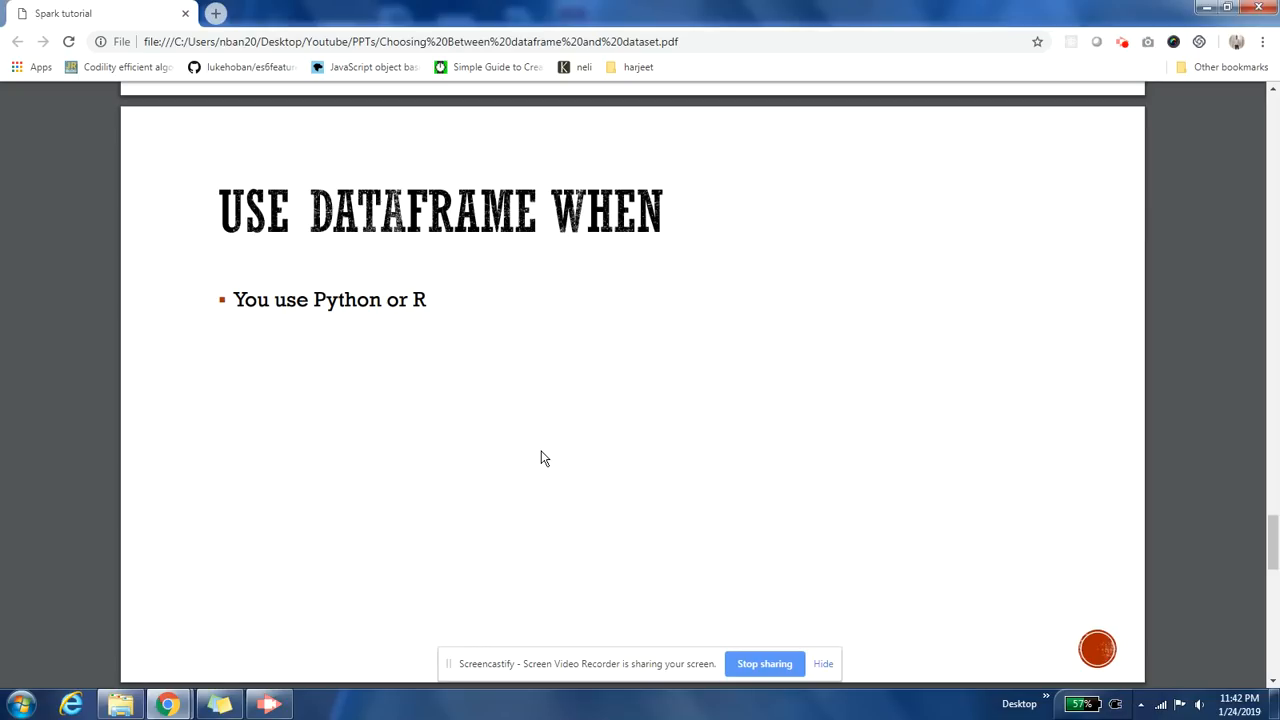
# Step: Scroll to the three-bullet 'Use DataFrame When' page ending with 'No need for lambda expressions'
pyautogui.scroll(-3)
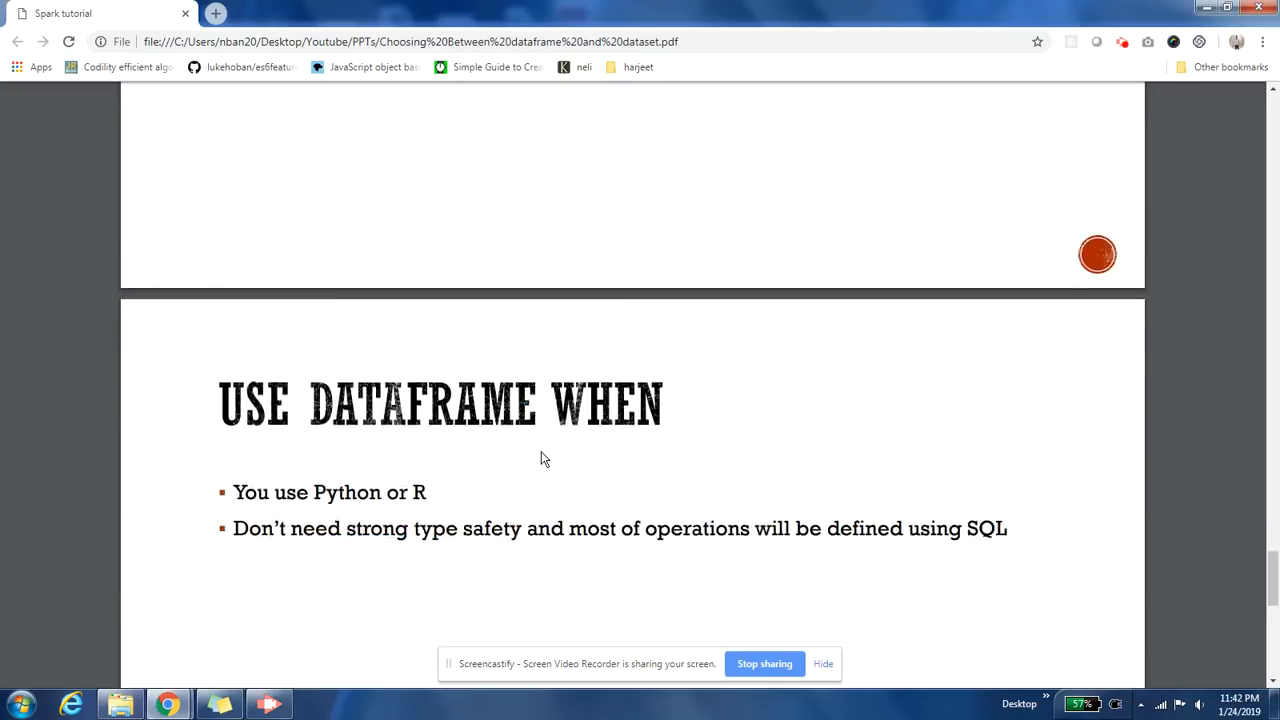
pyautogui.scroll(-3)
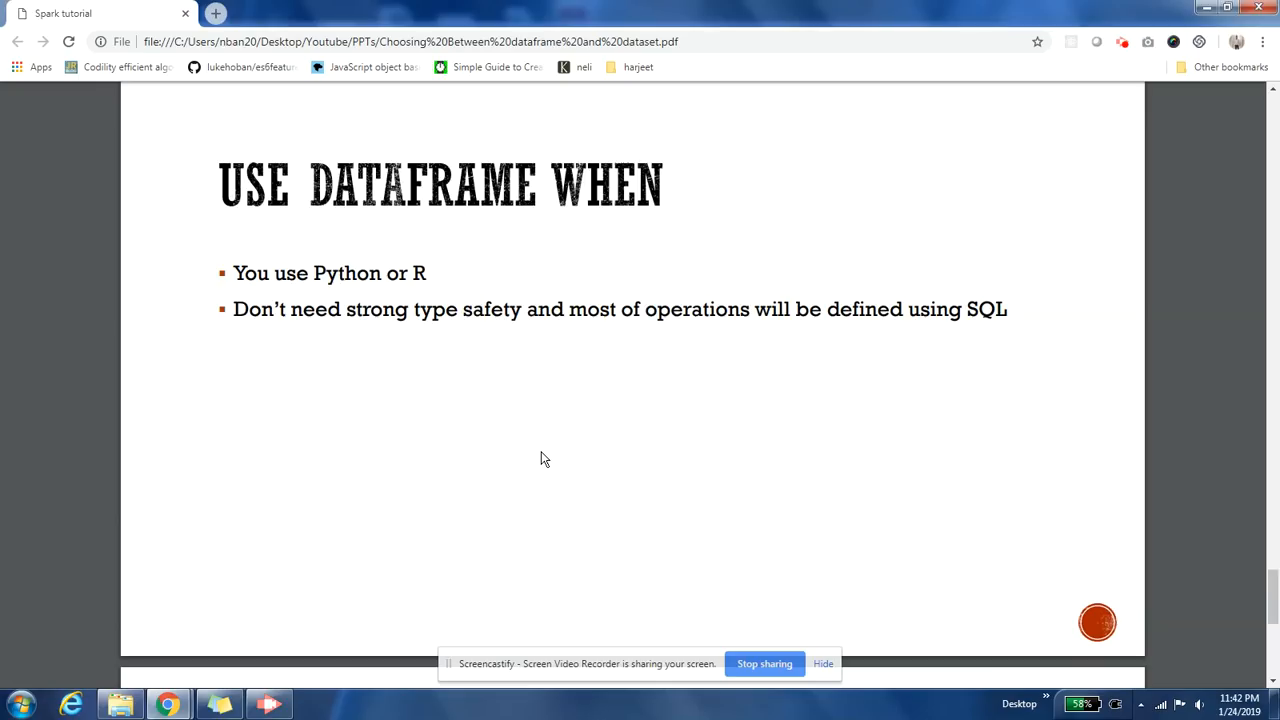
pyautogui.scroll(-3)
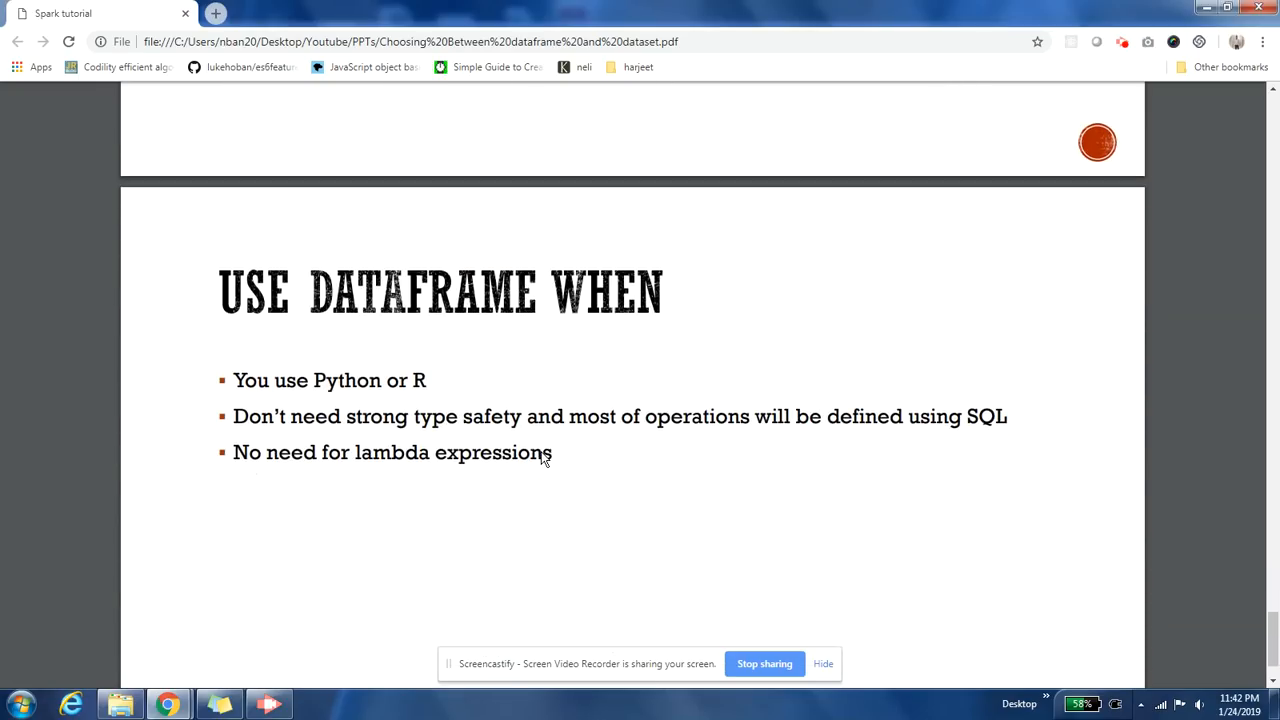